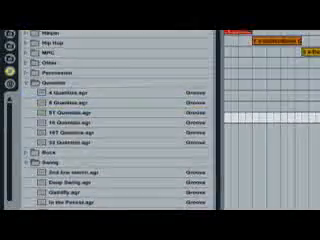
Scroll down through the Pads folder's list of instrument presets in the Browser
scroll("down", 3)
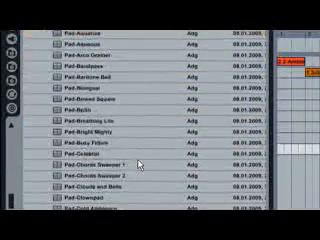
scroll("down", 3)
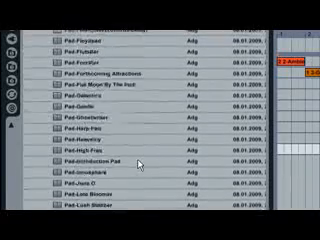
scroll("down", 3)
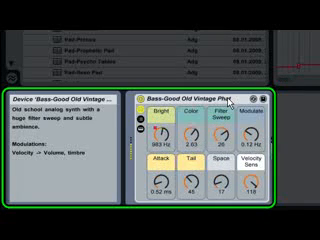
Drag the Old Vintage Pads preset from the Browser onto a MIDI track
left_click_drag(162, 116, 162, 140)
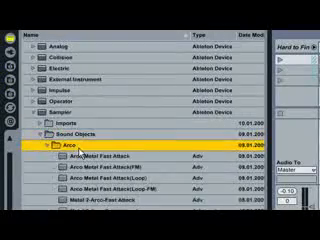
Scroll the Browser's Kits folder to reach the Latin Percussion Kit and its Drum Rack pads
scroll("down", 3)
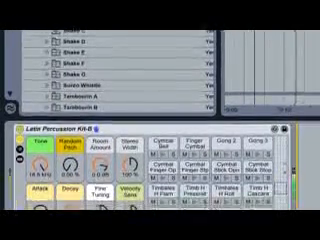
scroll("down", 3)
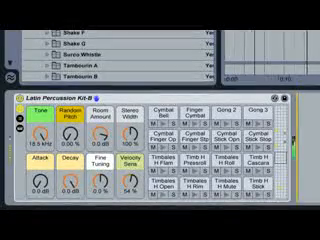